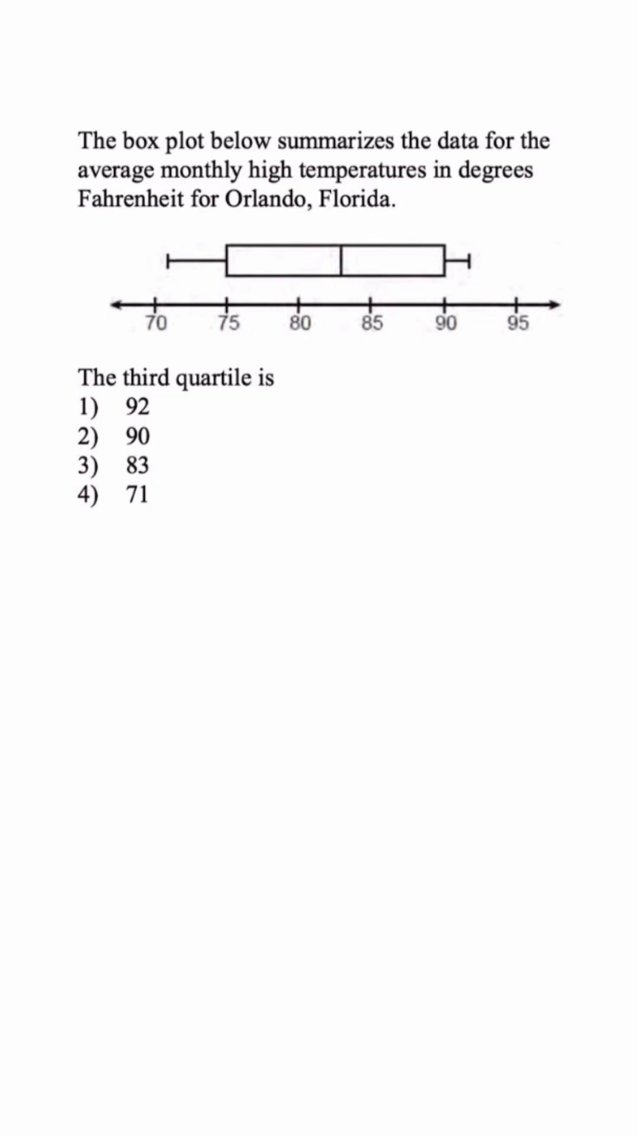
Handwrite min, Q1, Q2, Q3 and max in red above the box plot
type("min")
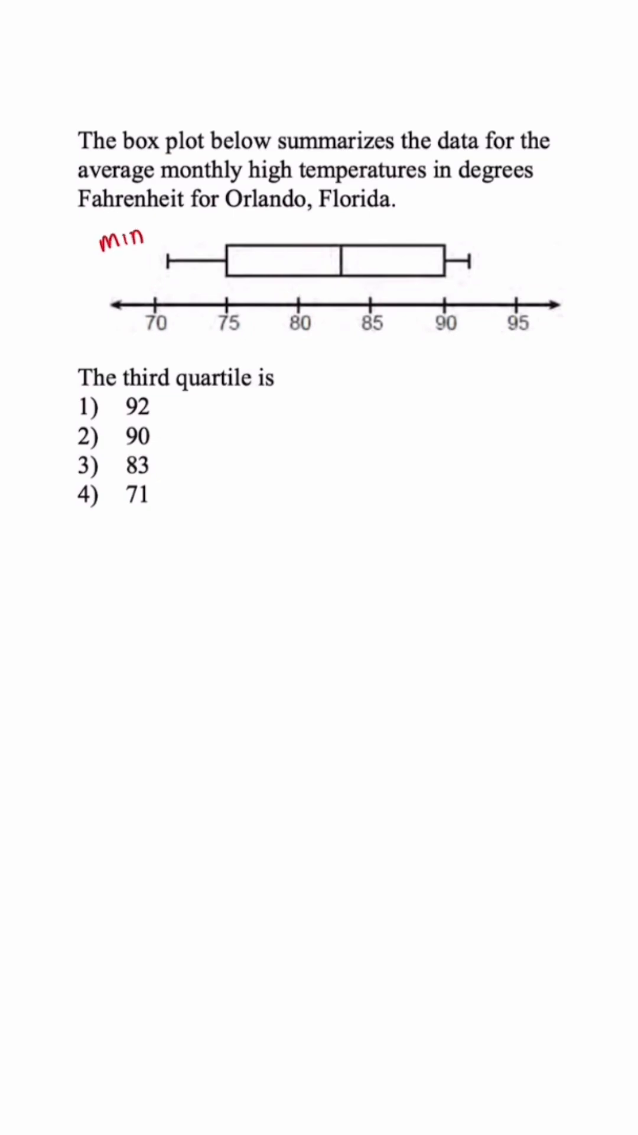
type("Q1 Q2")
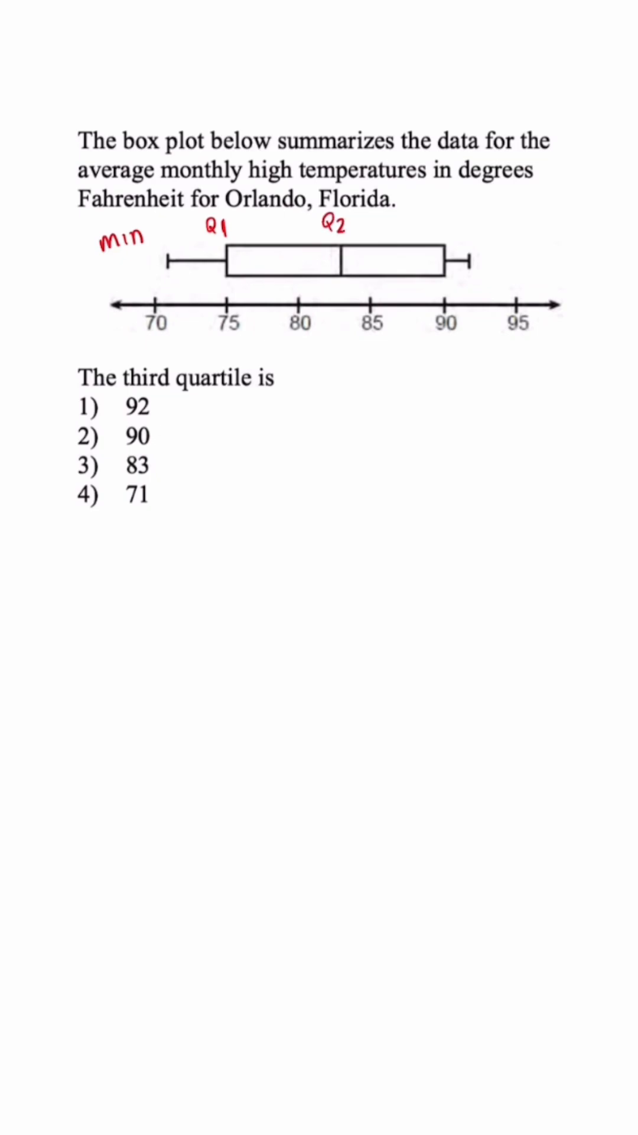
type("Q3 maX")
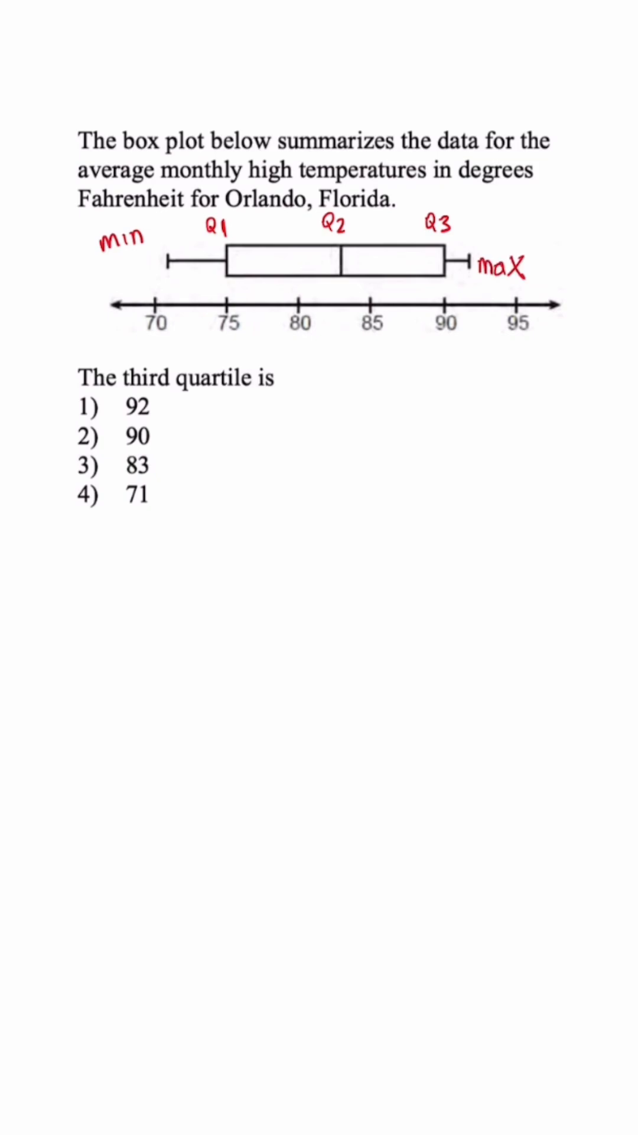
Highlight Q1 and Q3 in yellow, circle choice 90, and begin writing 90 − 75
left_click(87, 436)
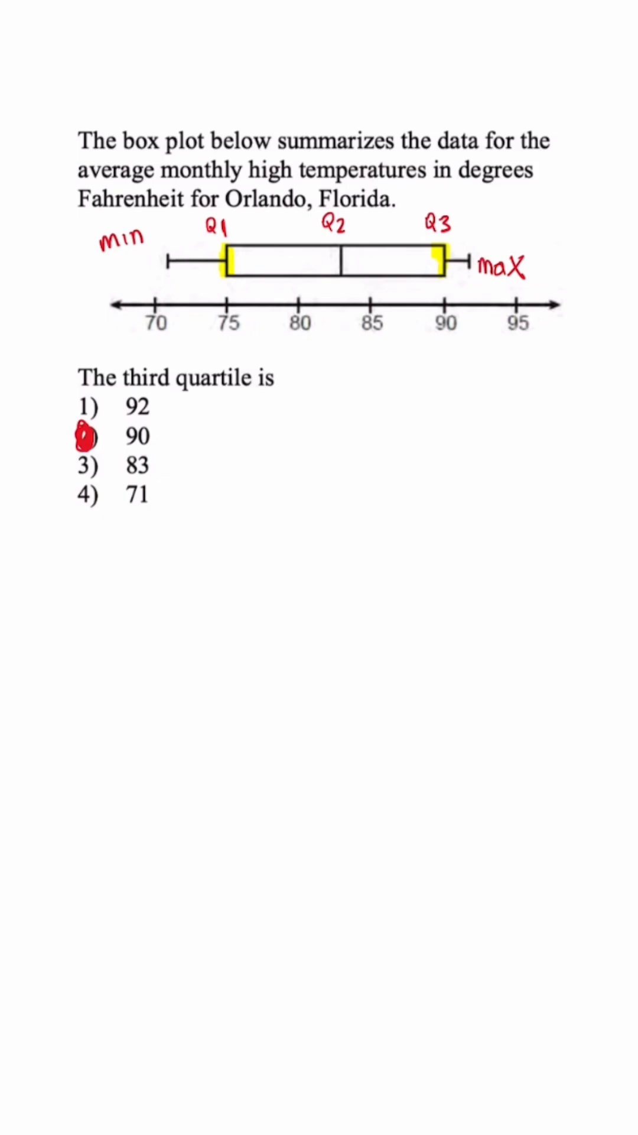
left_click_drag(214, 420, 214, 455)
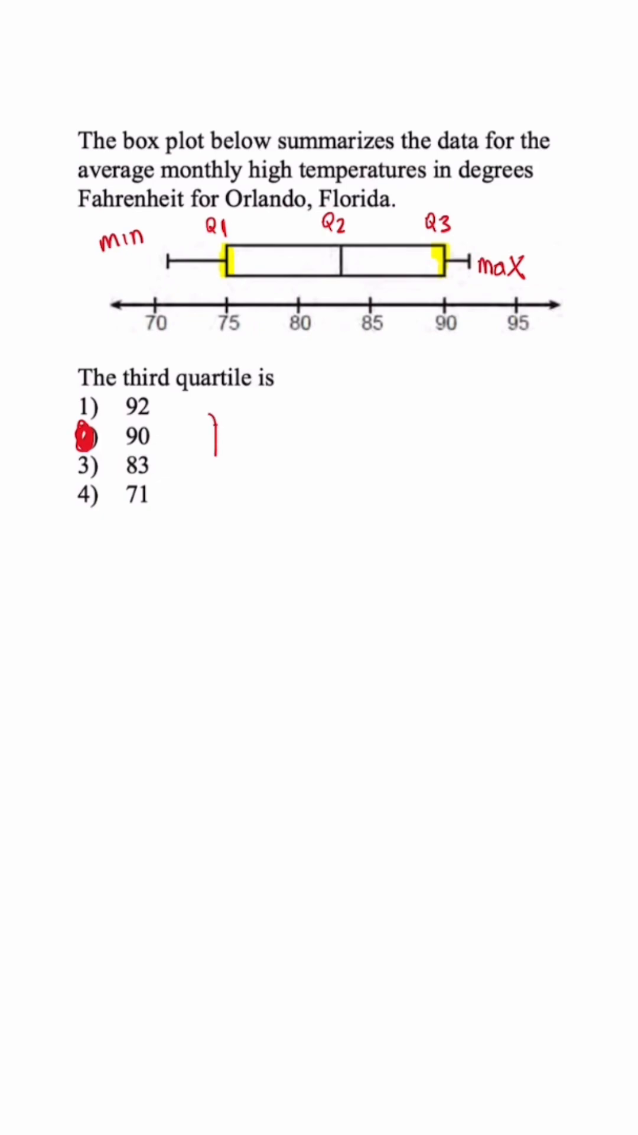
type("90-7")
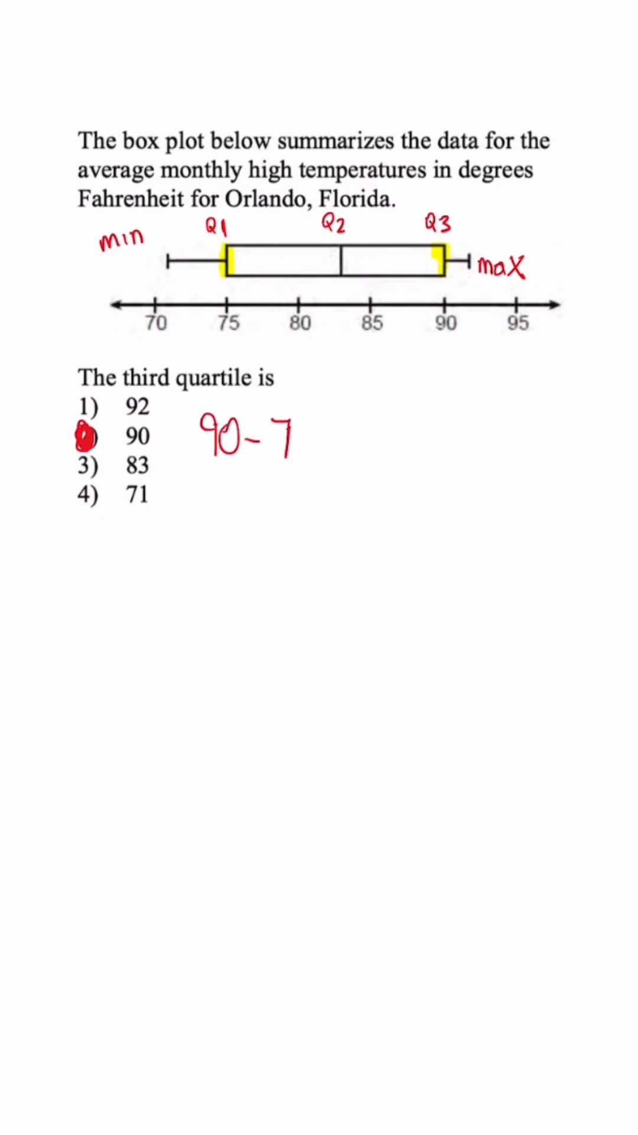